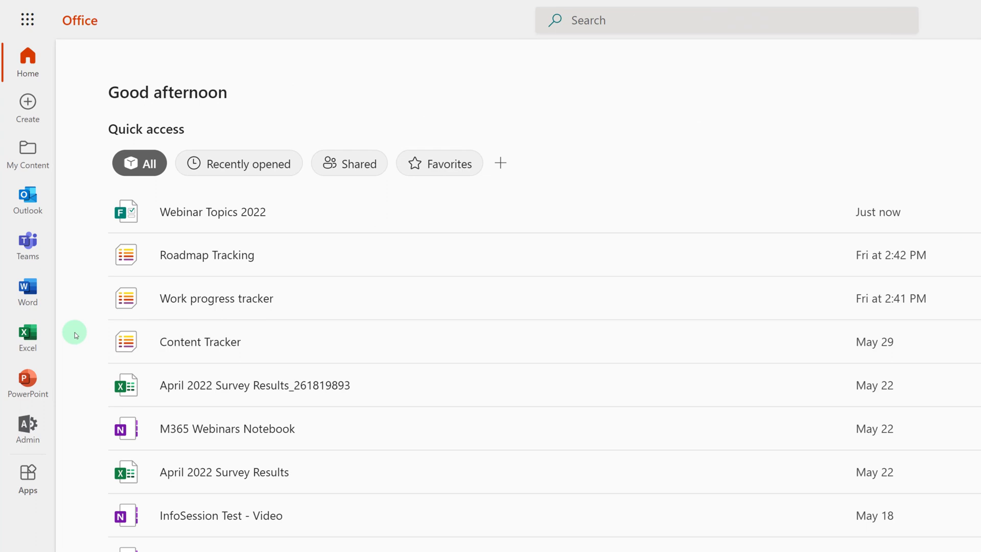
# Step: Launch Microsoft Forms from the Office home page app list
pyautogui.click(28, 478)
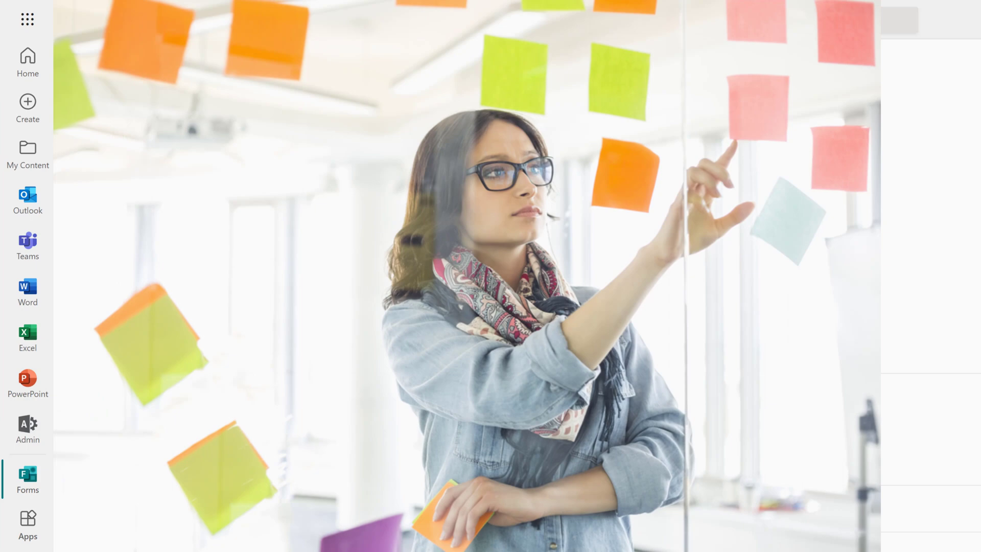
# Step: Load the Forms start page showing recent Webinar Topics 2022 and My groups
pyautogui.click(28, 479)
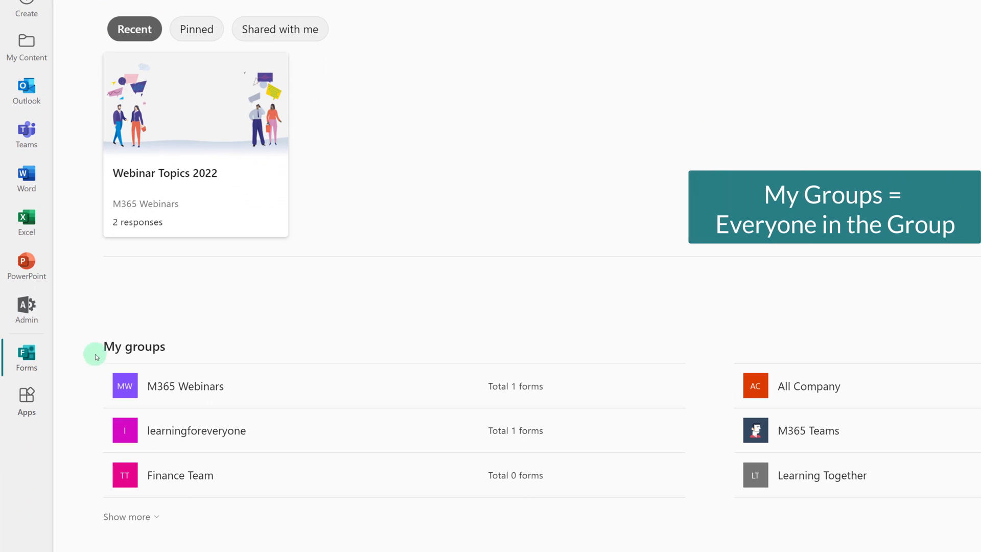
pyautogui.moveTo(98, 434)
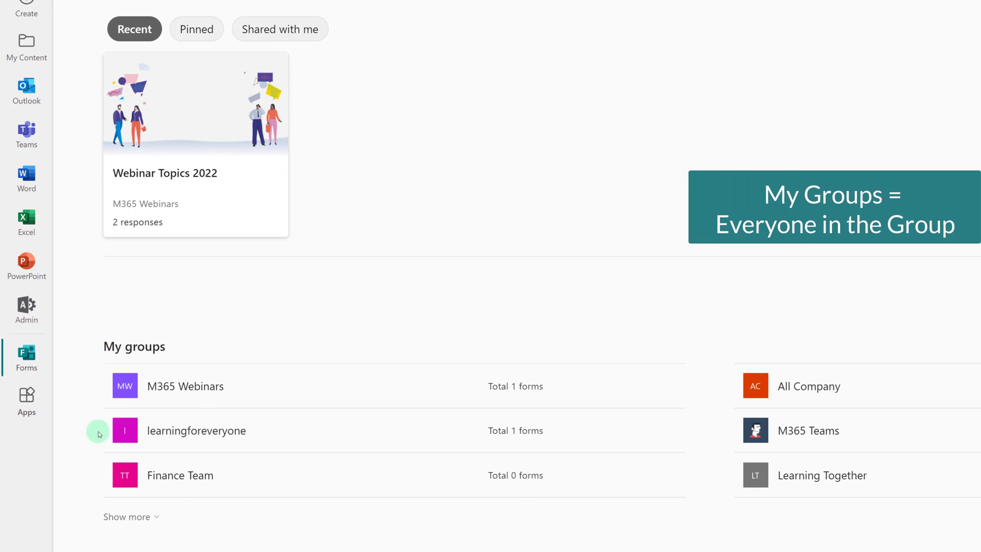
pyautogui.moveTo(105, 465)
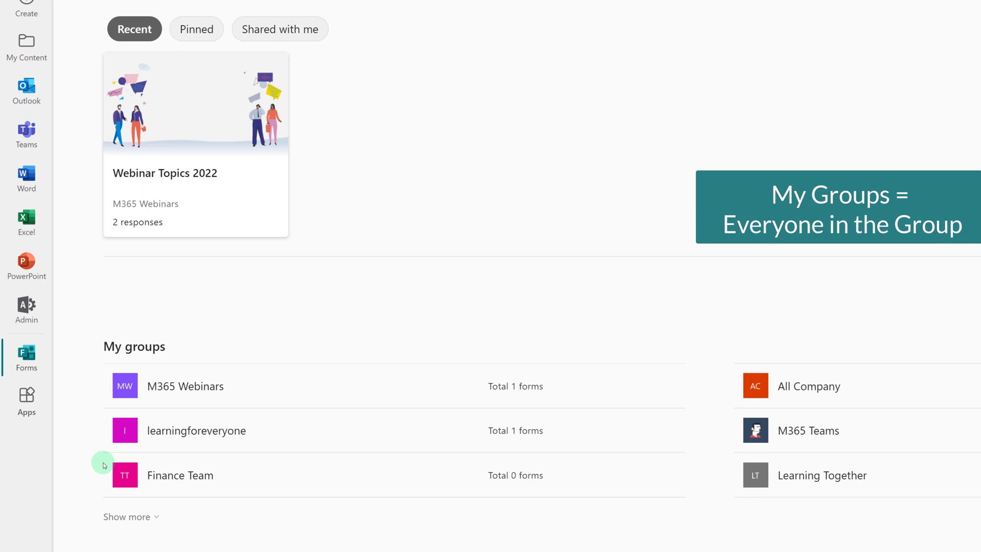
pyautogui.moveTo(84, 405)
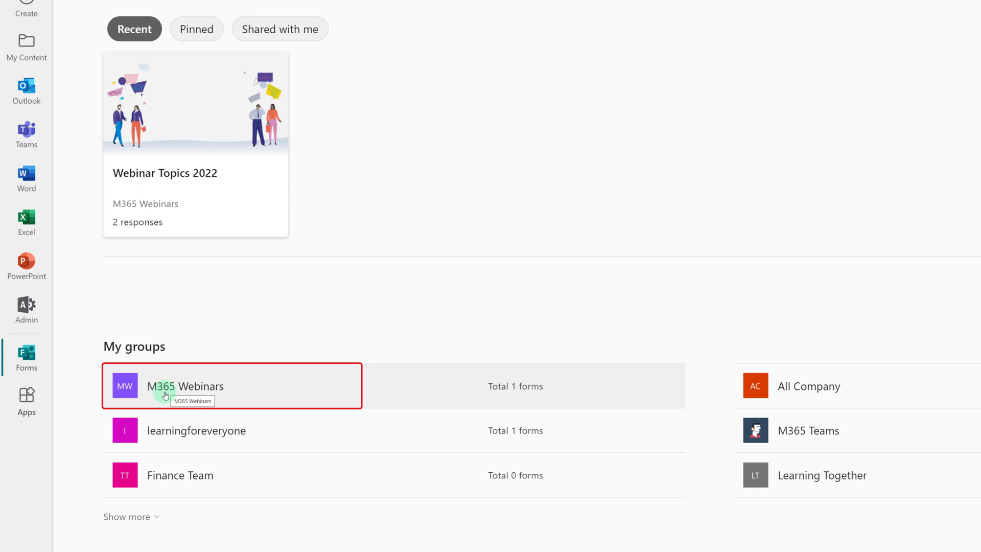
# Step: Create an M365 Webinars group form 'Webinars 2022 - Give me your ideas', described 'Sample Form'
pyautogui.click(196, 386)
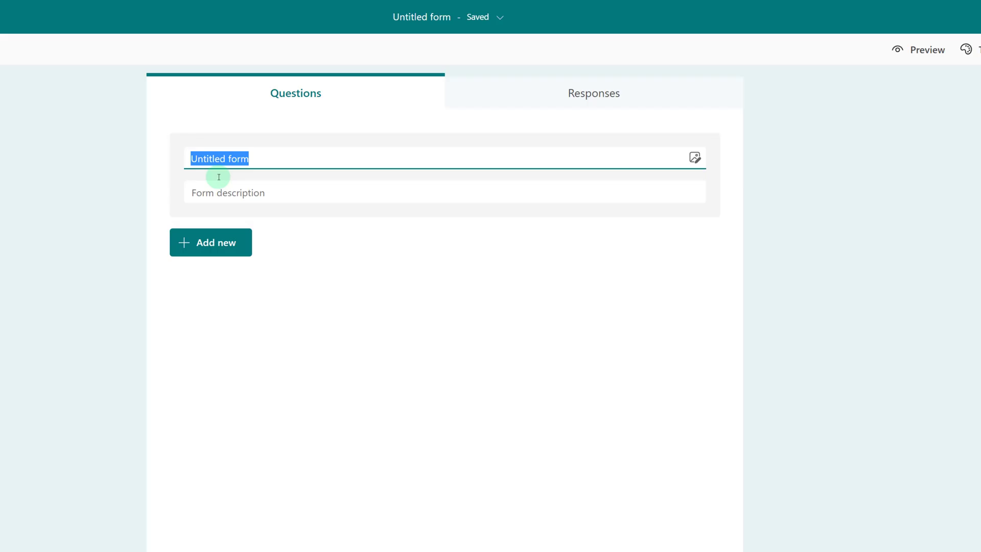
pyautogui.write('Webinars')
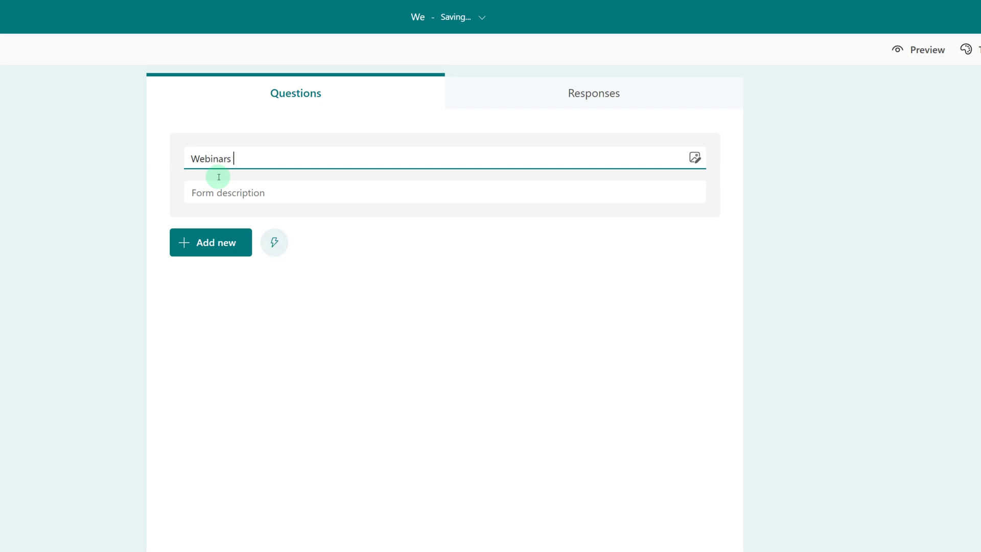
pyautogui.write('Webinars')
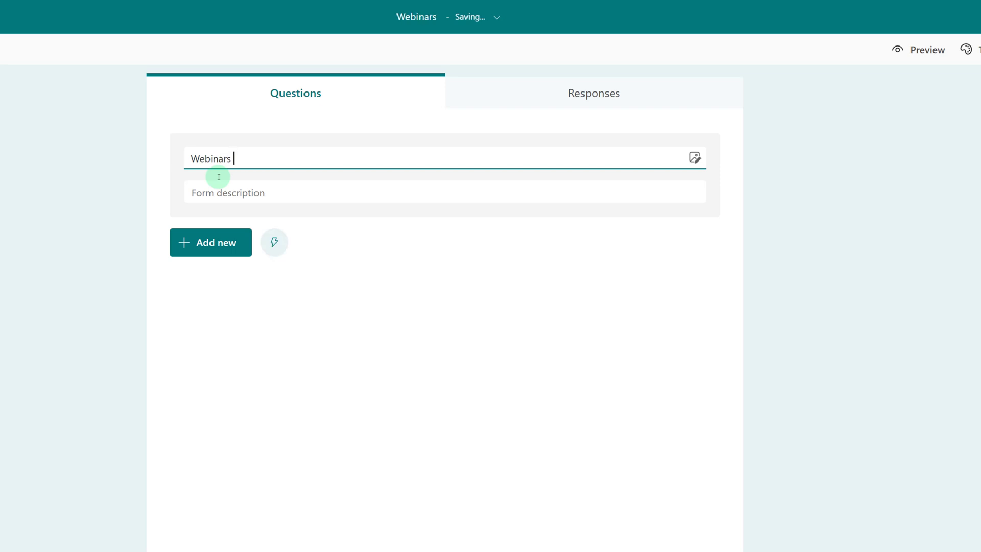
pyautogui.write('2022 -')
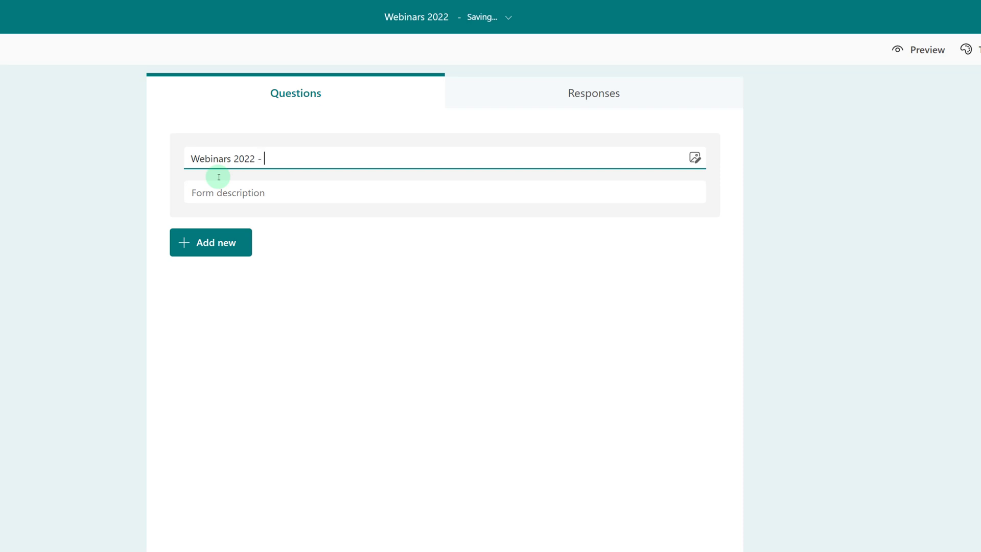
pyautogui.write('Give me your ide')
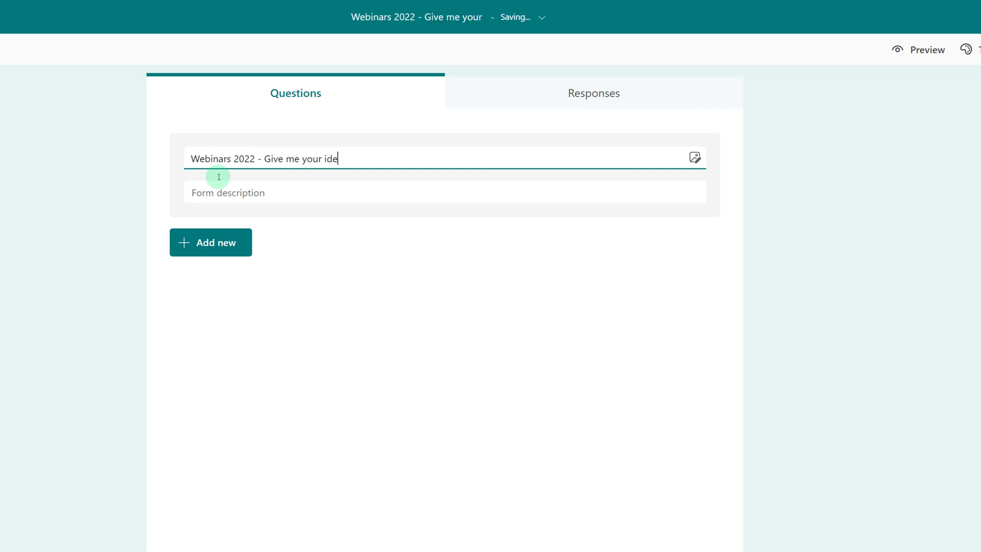
pyautogui.write('Sample Form')
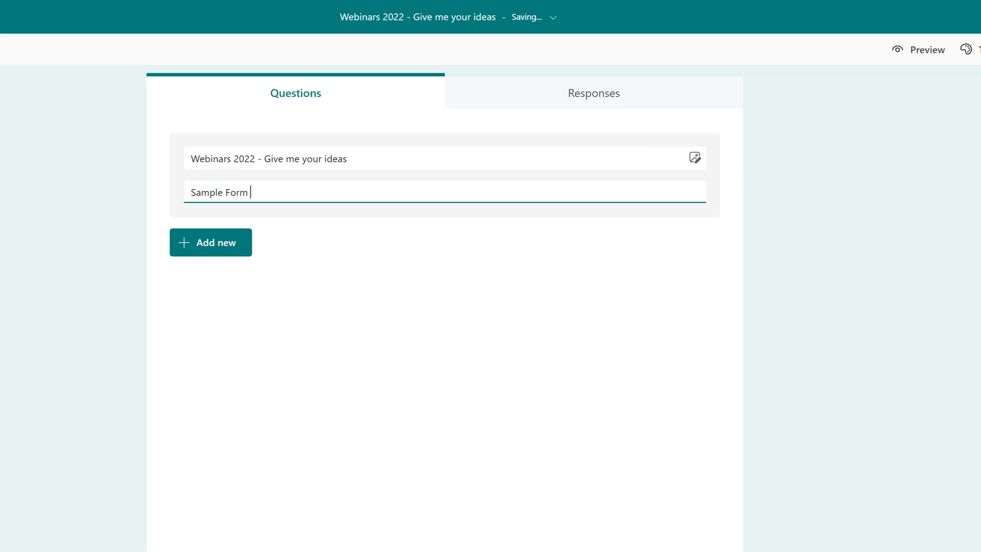
pyautogui.click(210, 242)
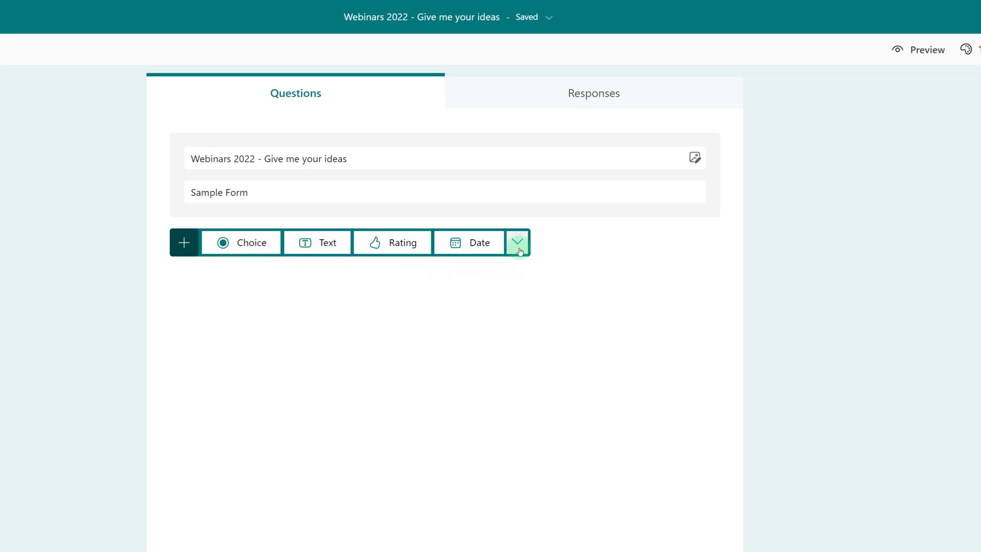
# Step: Add ranking question 'What Microsoft Applications are you interested in learning about?' with option Forms
pyautogui.click(518, 242)
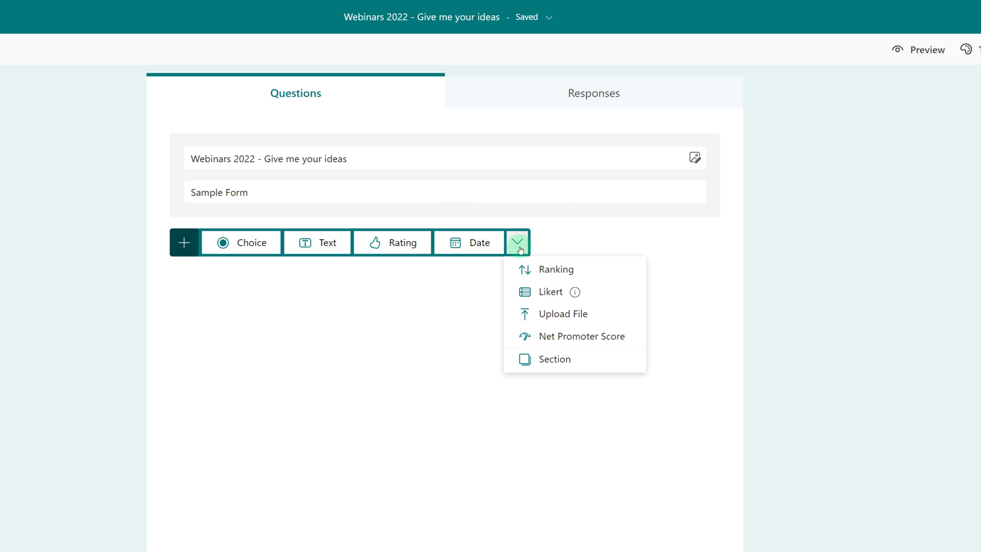
pyautogui.moveTo(575, 269)
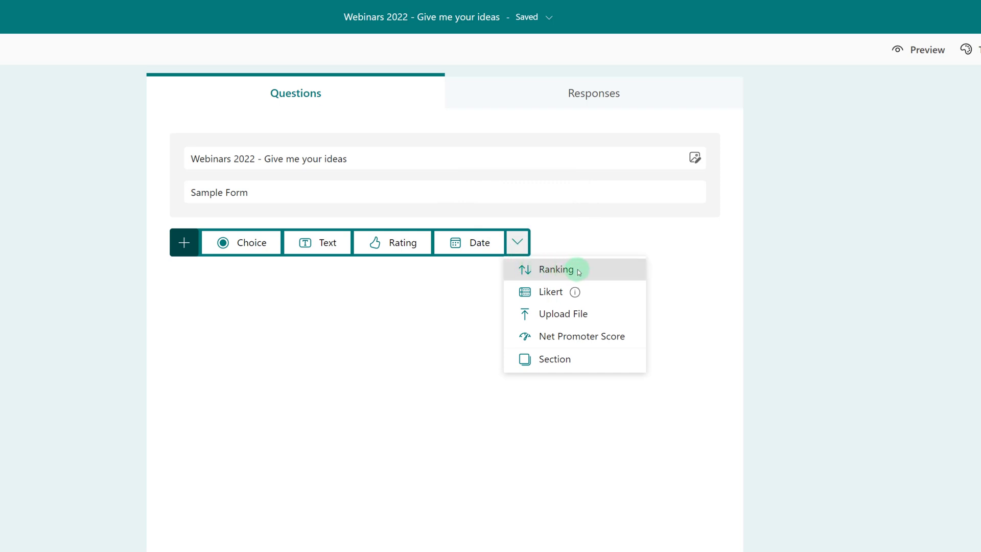
pyautogui.click(240, 243)
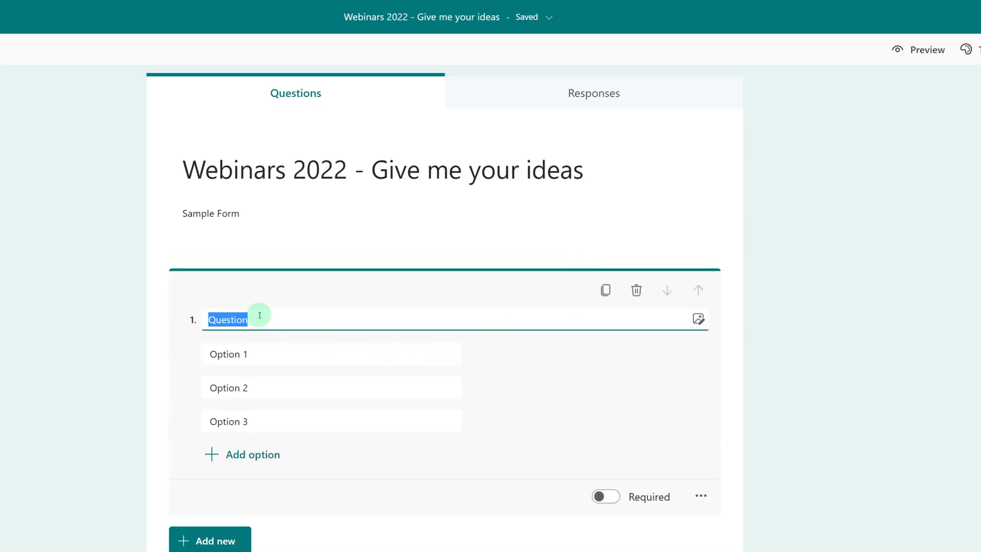
pyautogui.click(228, 319)
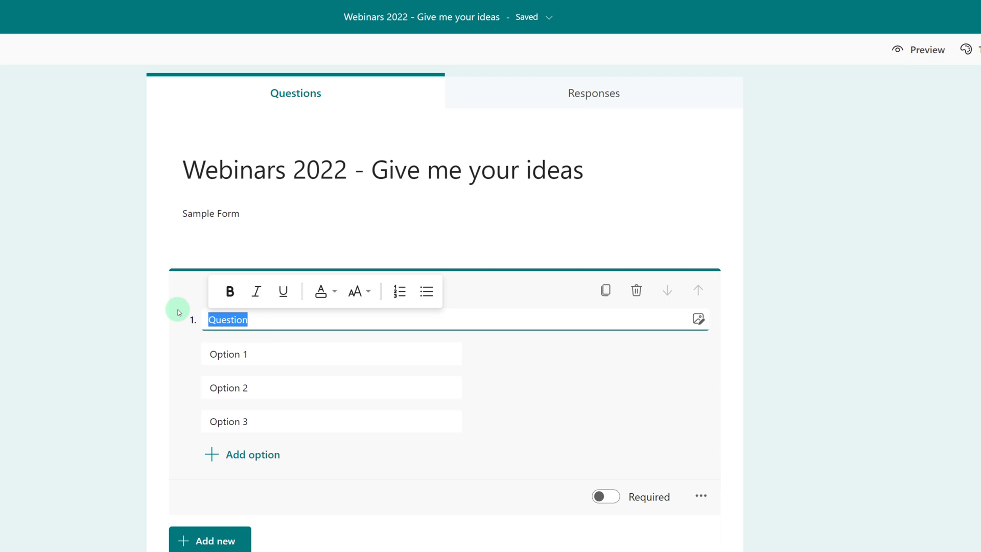
pyautogui.write('What Microsoft Applicati')
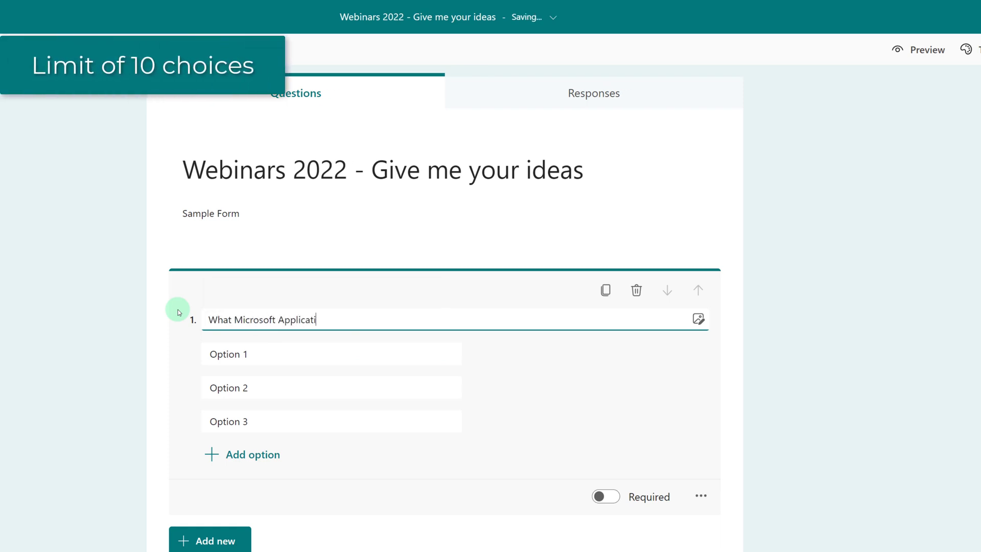
pyautogui.write('ons are you in')
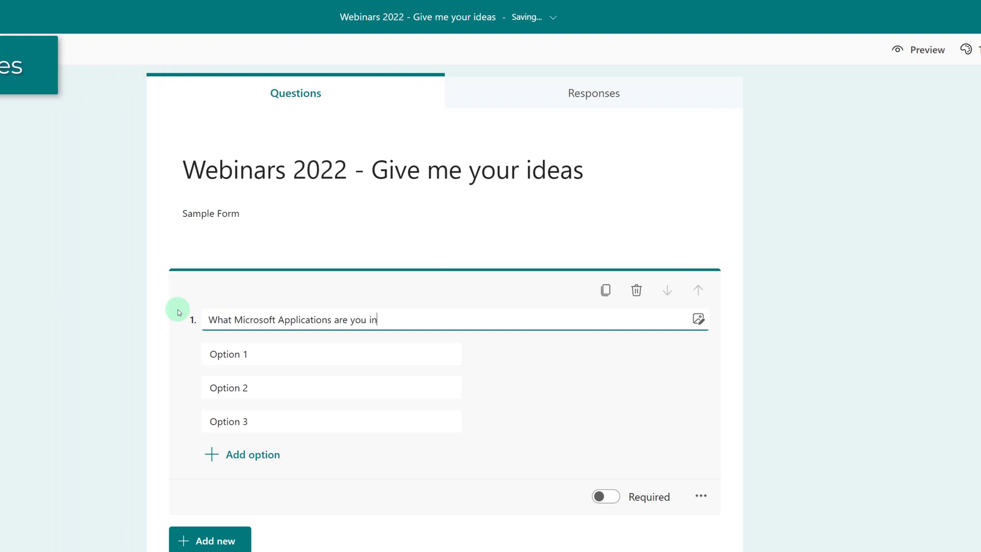
pyautogui.write('ereste')
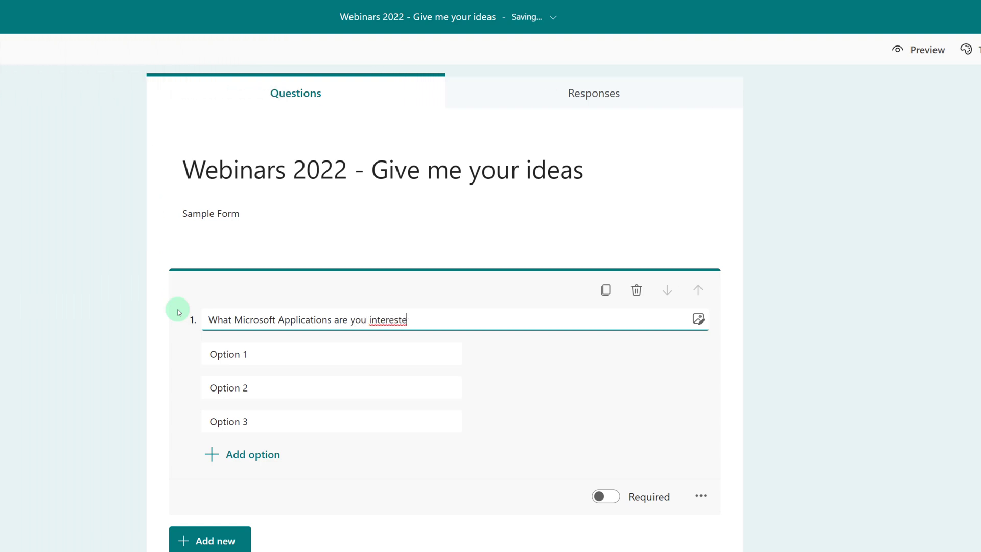
pyautogui.write('d in learni')
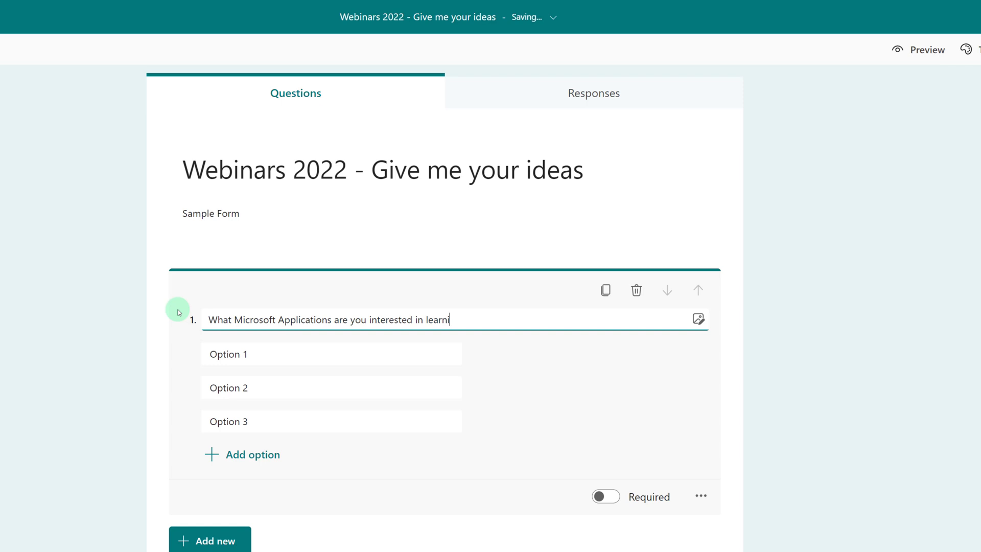
pyautogui.write('ng about?')
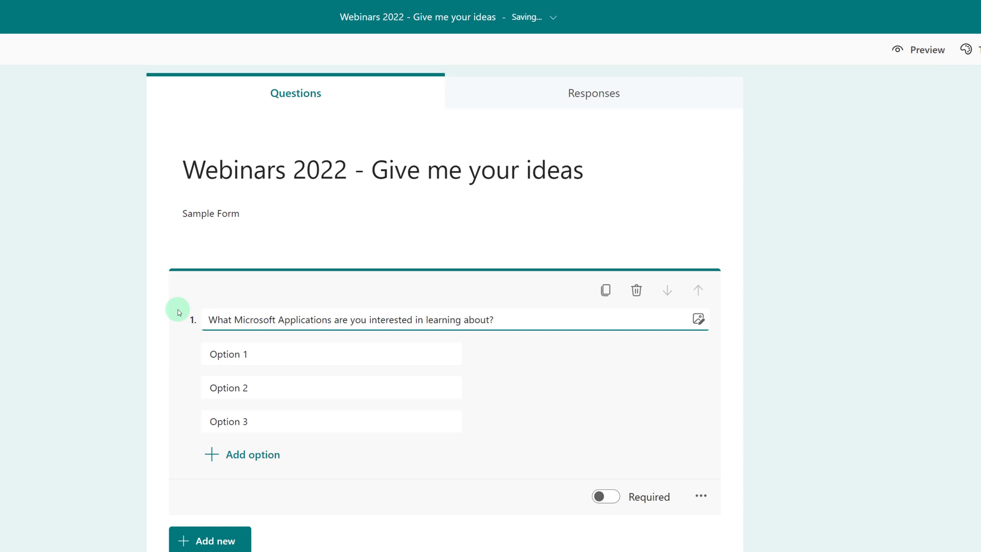
pyautogui.write('Forms')
pyautogui.click(331, 388)
pyautogui.write('Teams')
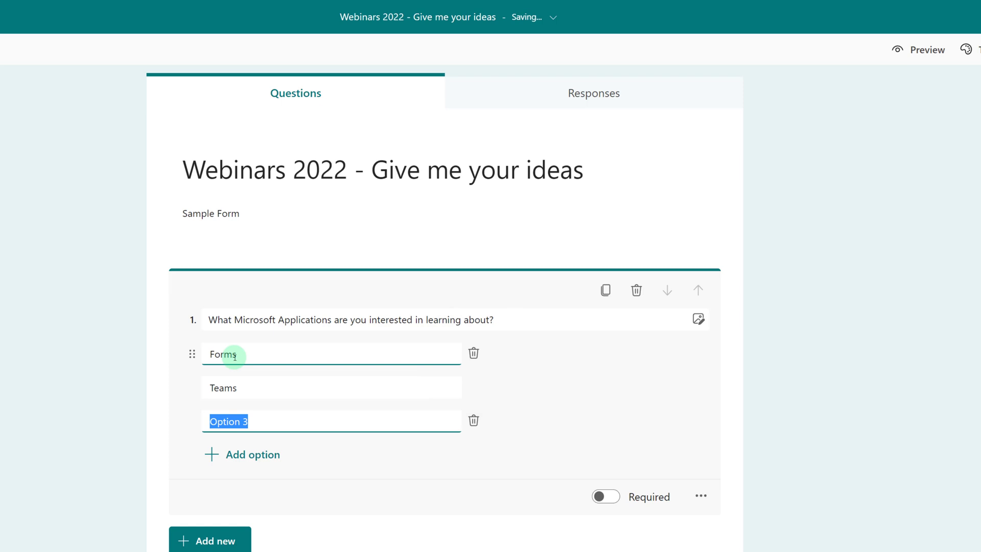
# Step: Fill the remaining ranking options, Excel through Planner, reaching ten choices
pyautogui.write('Excel')
pyautogui.write('Power')
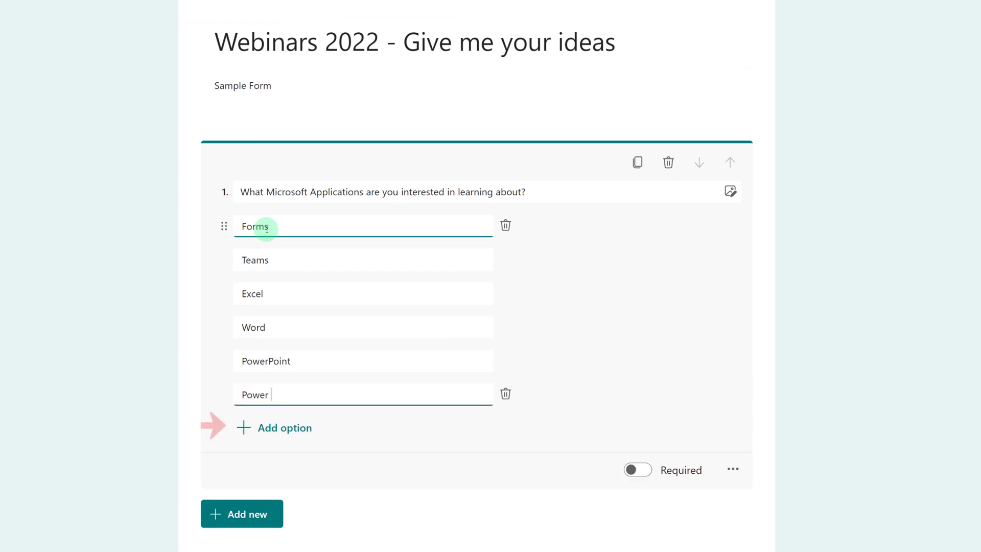
pyautogui.click(283, 427)
pyautogui.write('Pla')
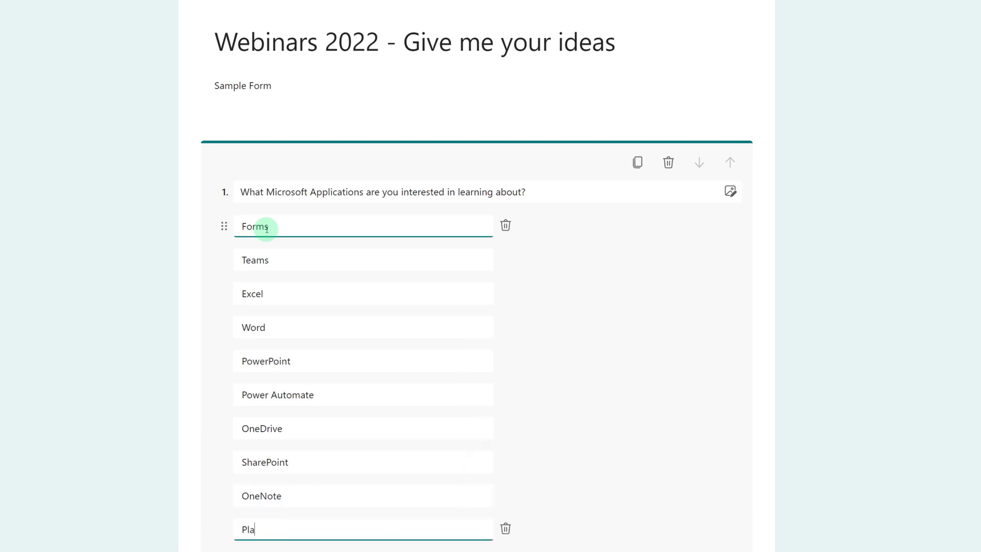
pyautogui.scroll(-3)
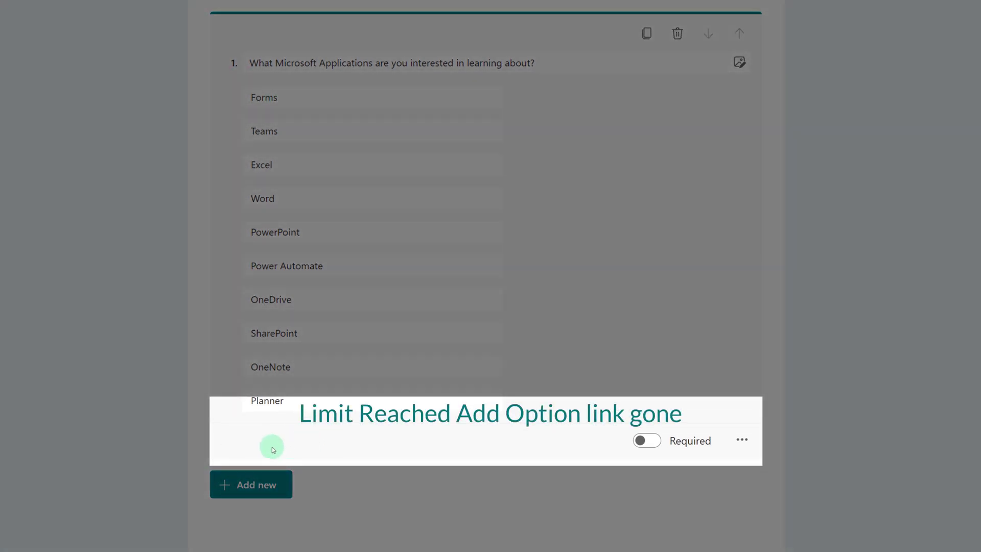
pyautogui.moveTo(297, 448)
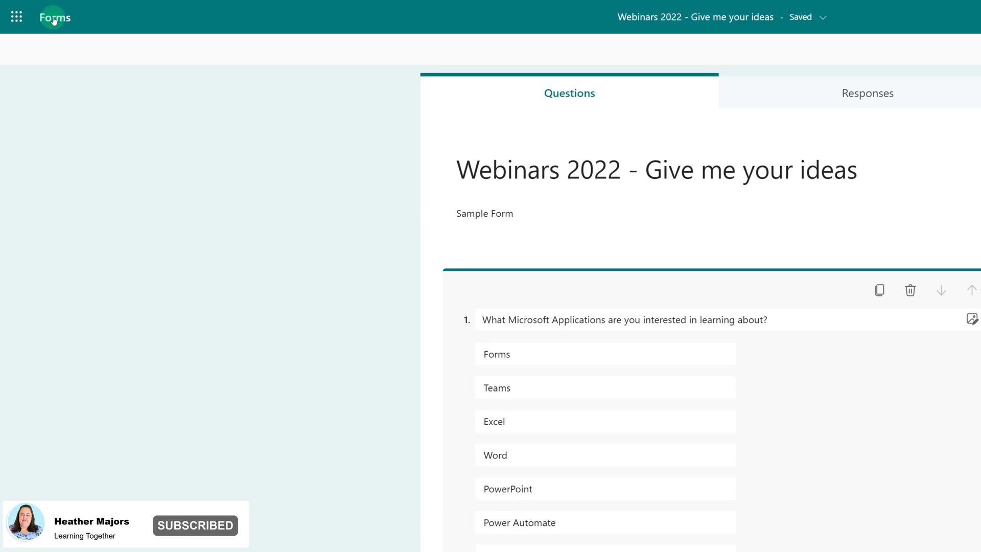
# Step: Return to Forms home and open the Webinar Topics 2022 form
pyautogui.click(54, 17)
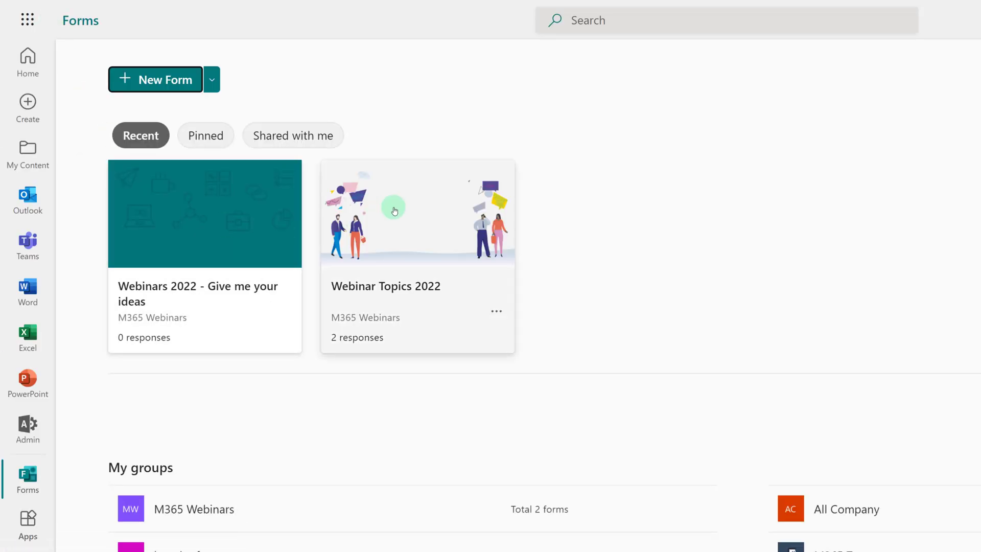
pyautogui.click(417, 213)
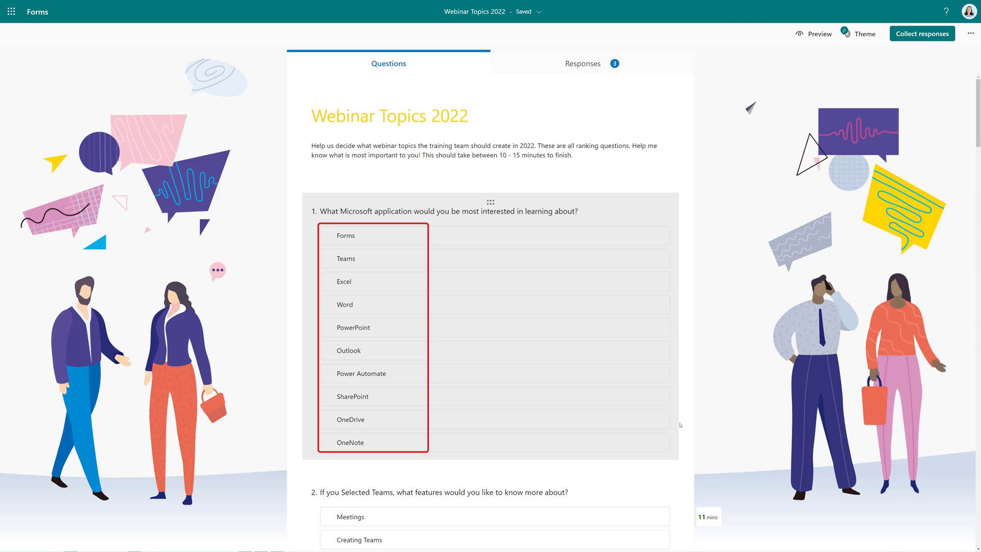
pyautogui.scroll(-3)
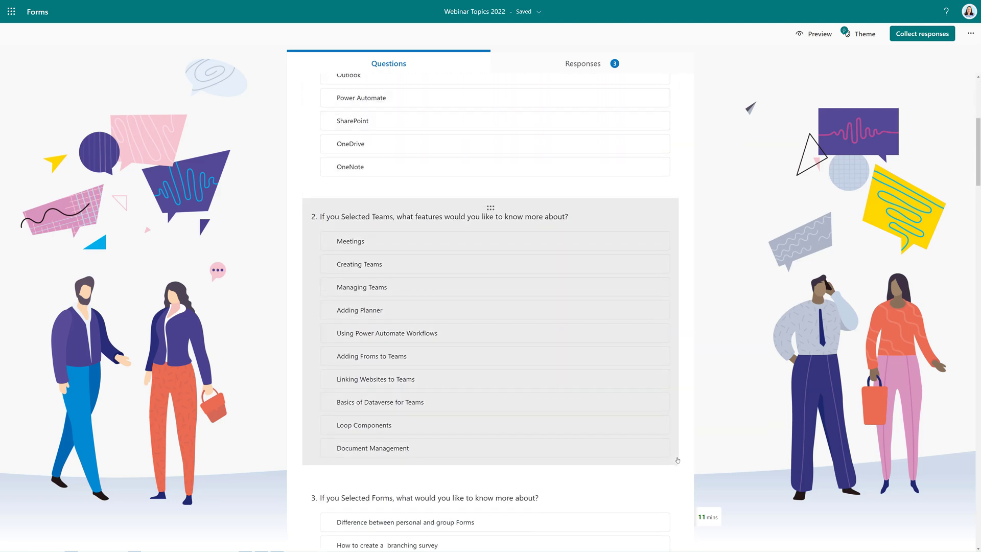
pyautogui.scroll(-3)
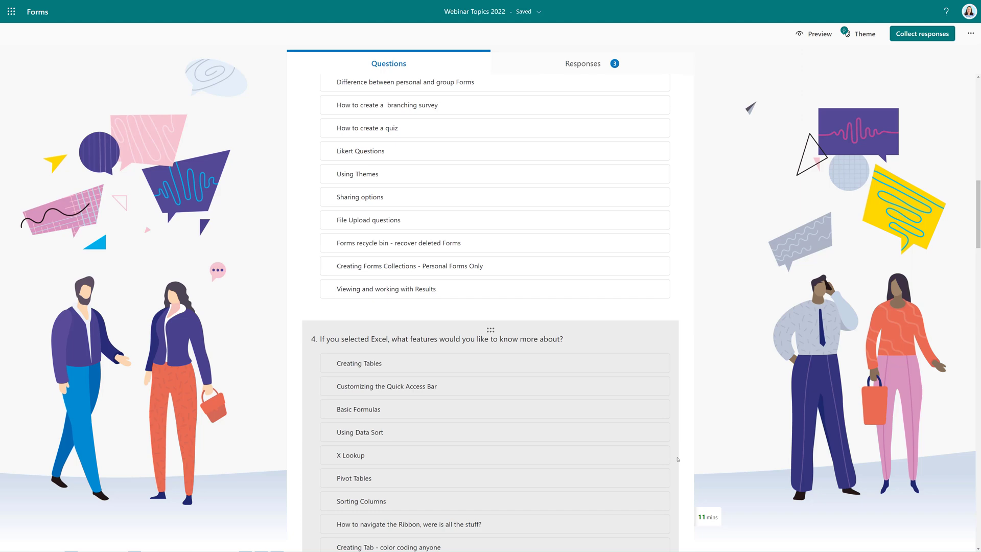
pyautogui.scroll(-3)
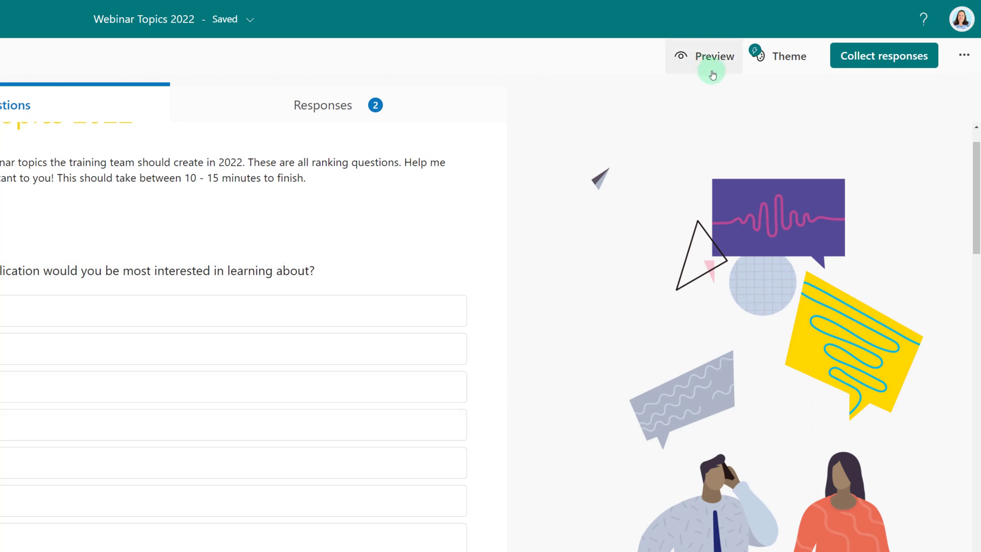
pyautogui.click(789, 55)
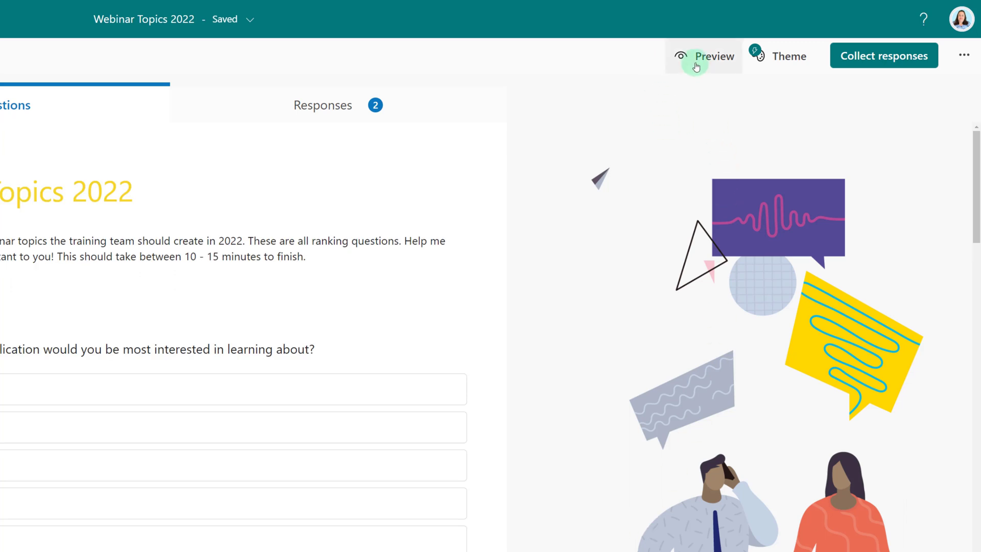
pyautogui.click(714, 56)
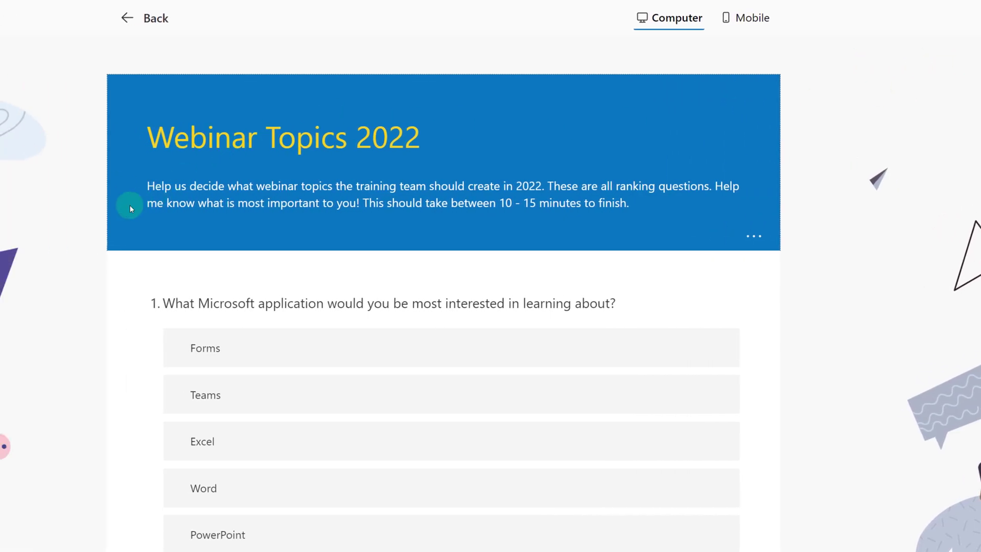
# Step: Rerank preview answers: Power Automate to fourth, OneNote to second, Meetings to second
pyautogui.scroll(-3)
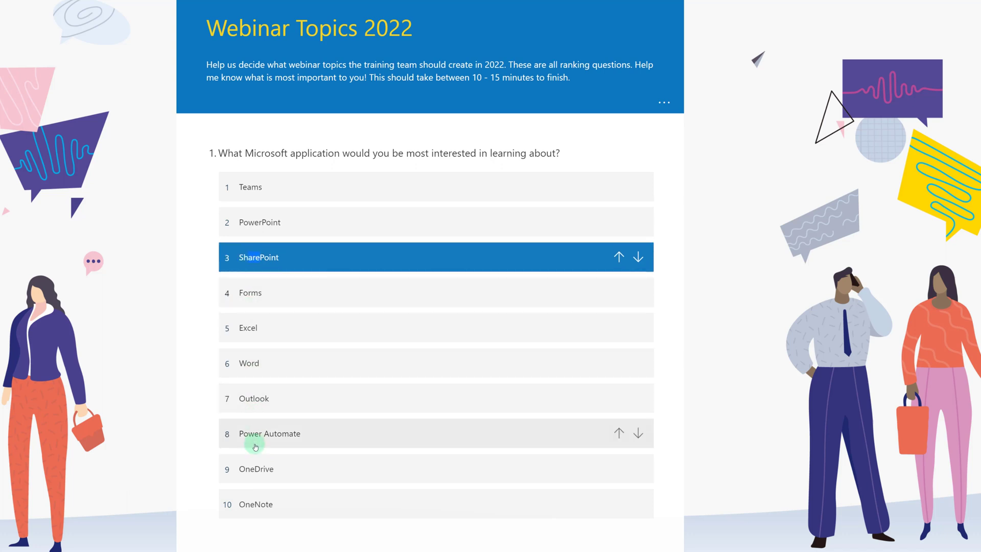
pyautogui.click(619, 433)
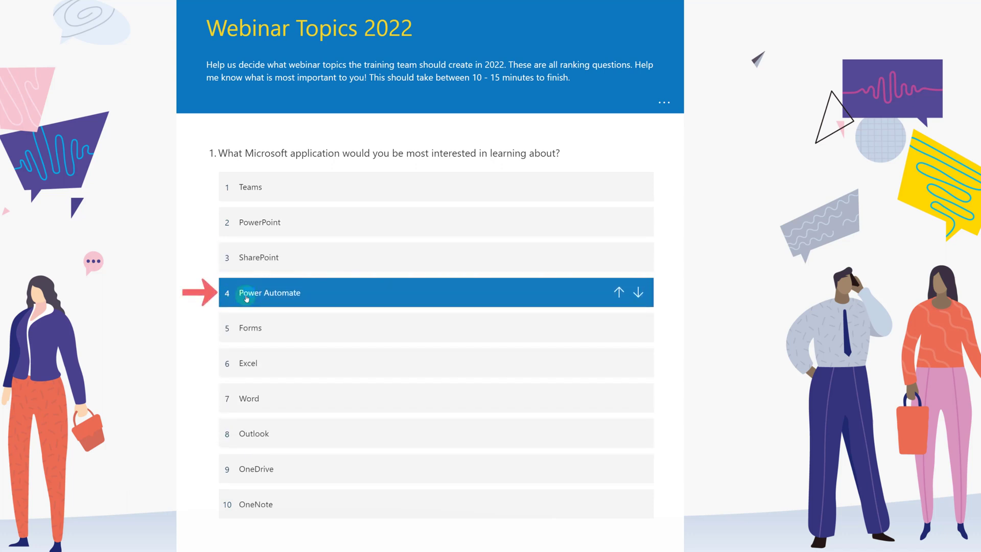
pyautogui.moveTo(249, 469)
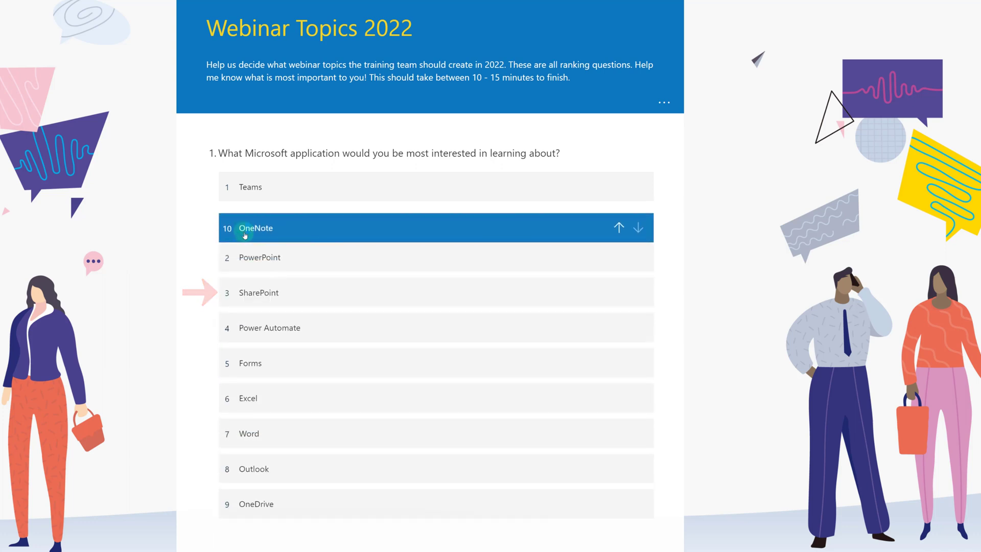
pyautogui.click(618, 223)
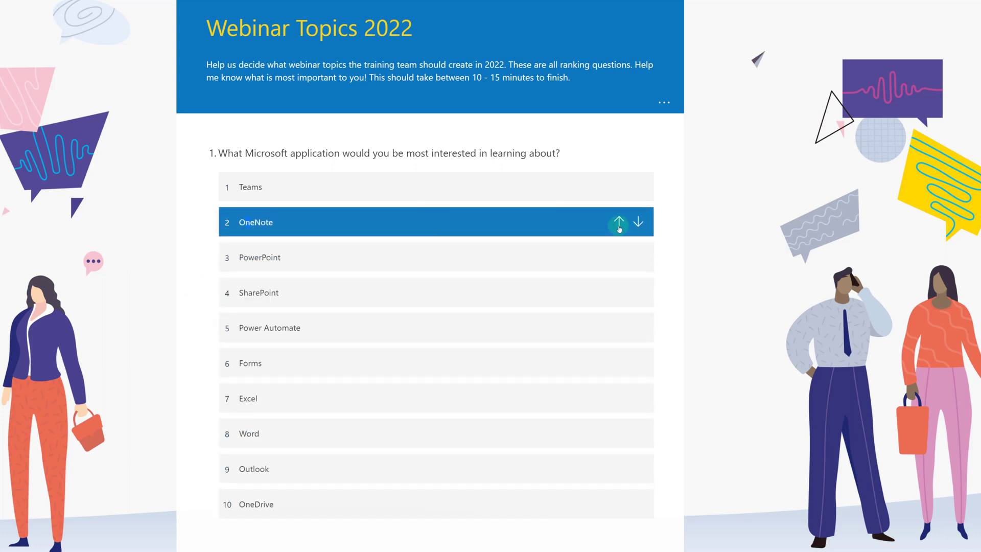
pyautogui.click(638, 223)
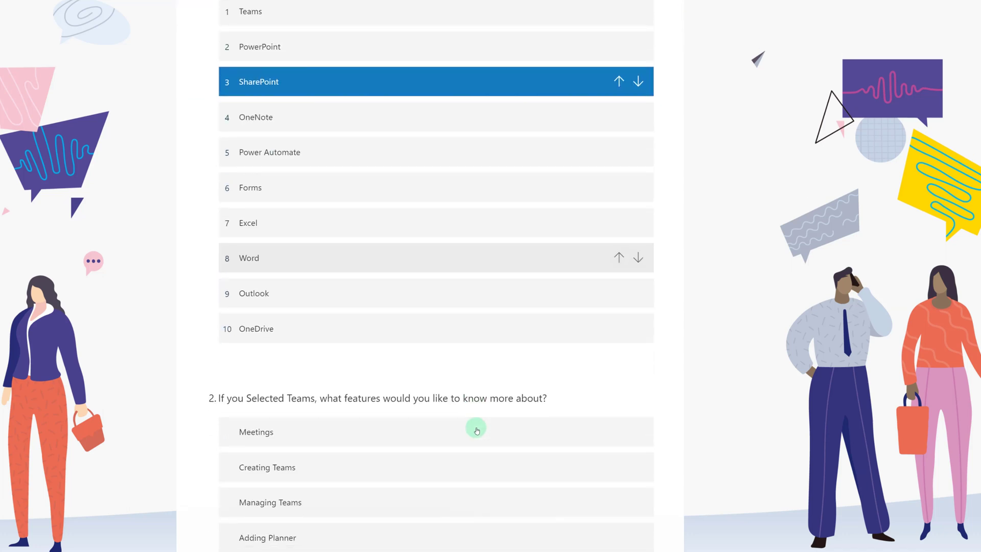
pyautogui.scroll(-3)
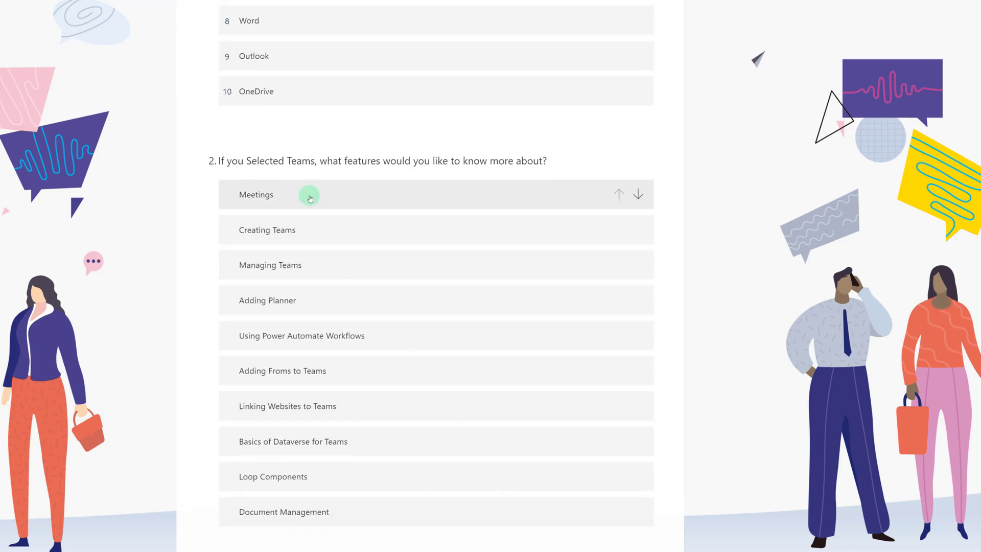
pyautogui.moveTo(287, 406); pyautogui.dragTo(287, 321)
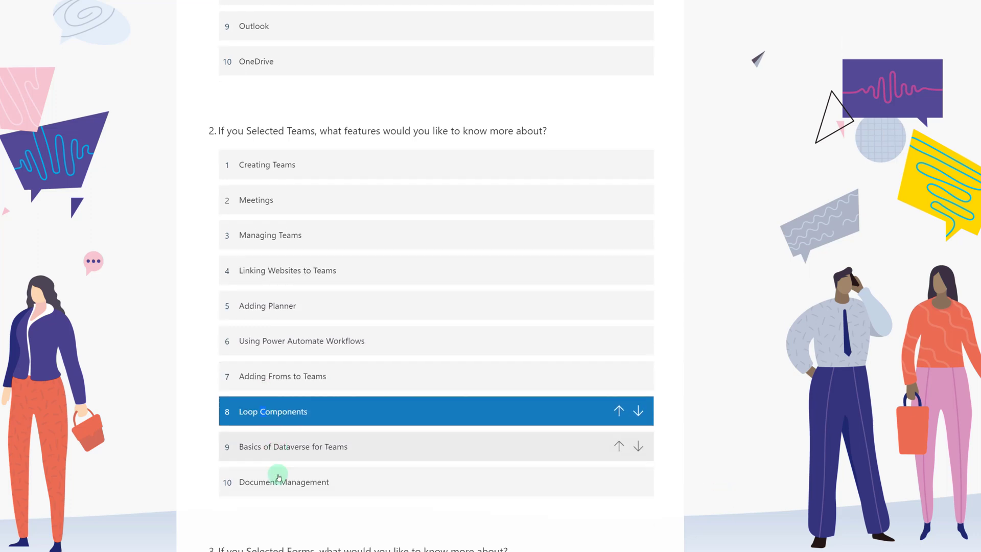
pyautogui.scroll(-3)
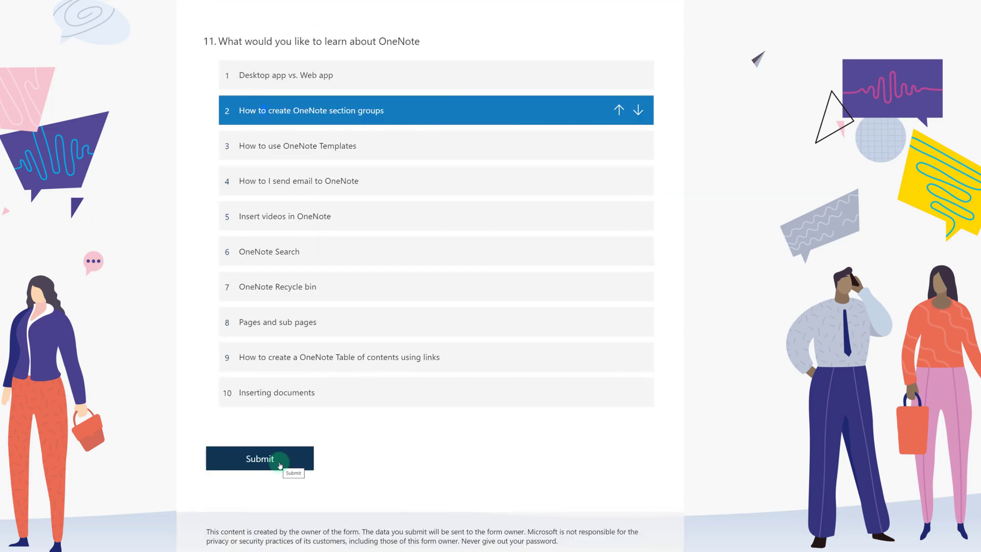
# Step: Submit the sample response and exit the preview back to the editor
pyautogui.click(260, 459)
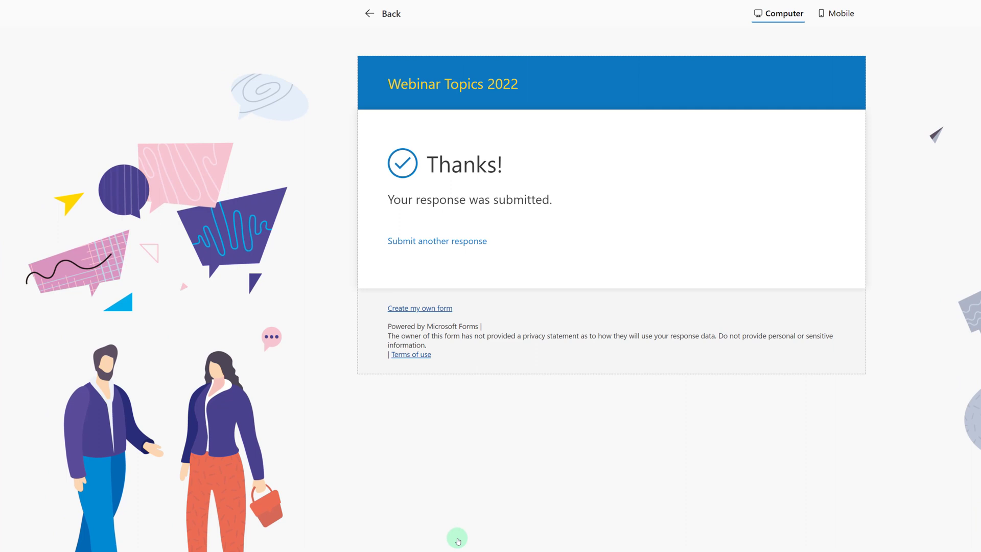
pyautogui.moveTo(644, 252)
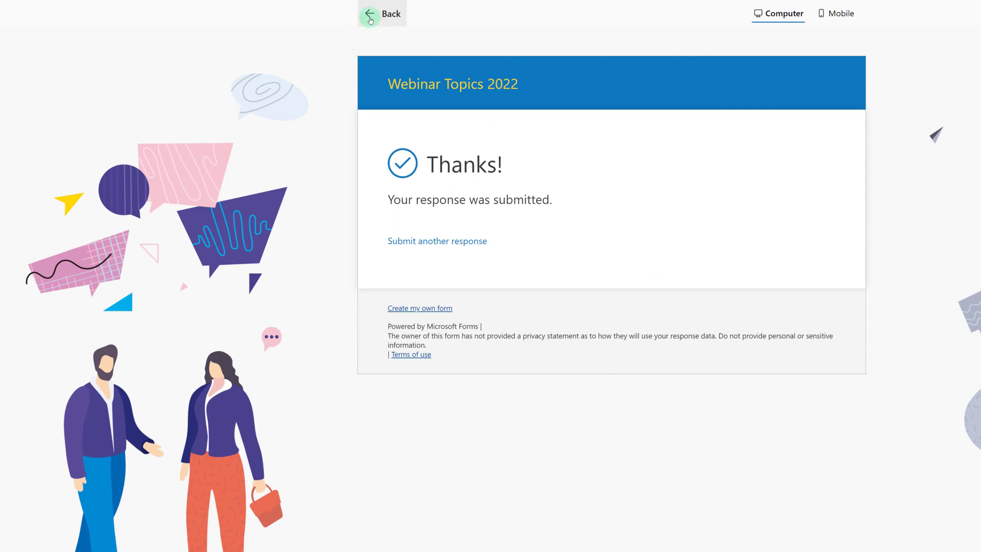
pyautogui.click(383, 13)
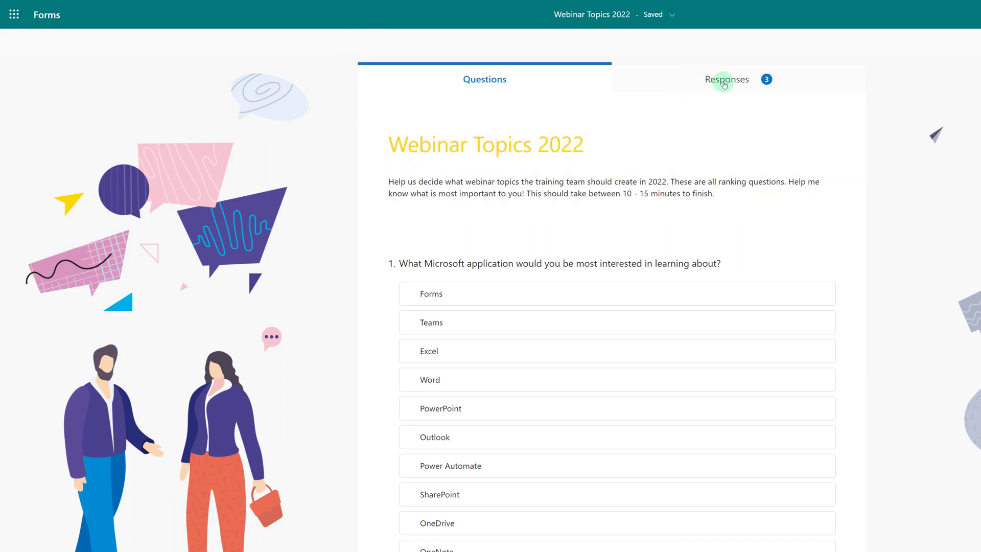
# Step: View the Responses summary: 3 responses, 02:03 average time, ranking charts
pyautogui.click(727, 79)
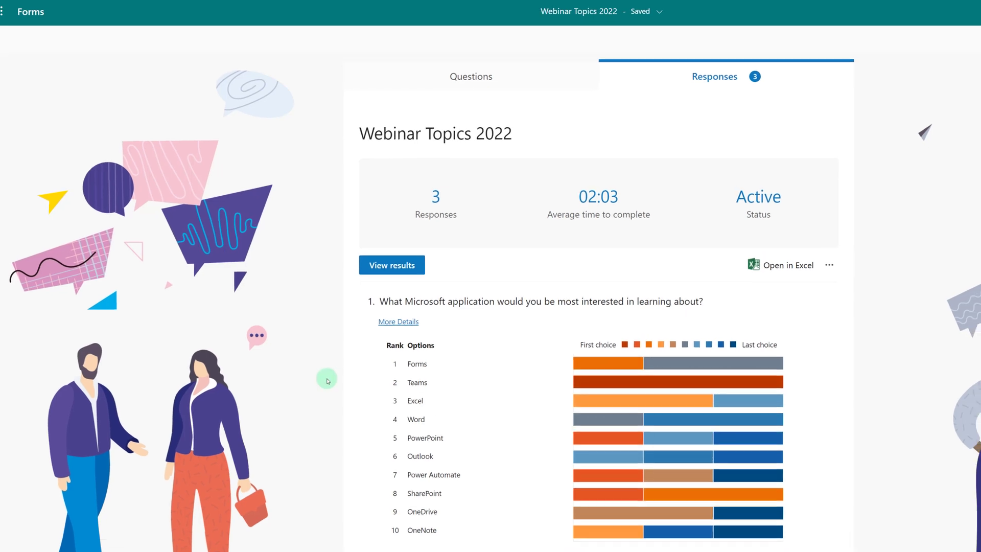
pyautogui.scroll(-3)
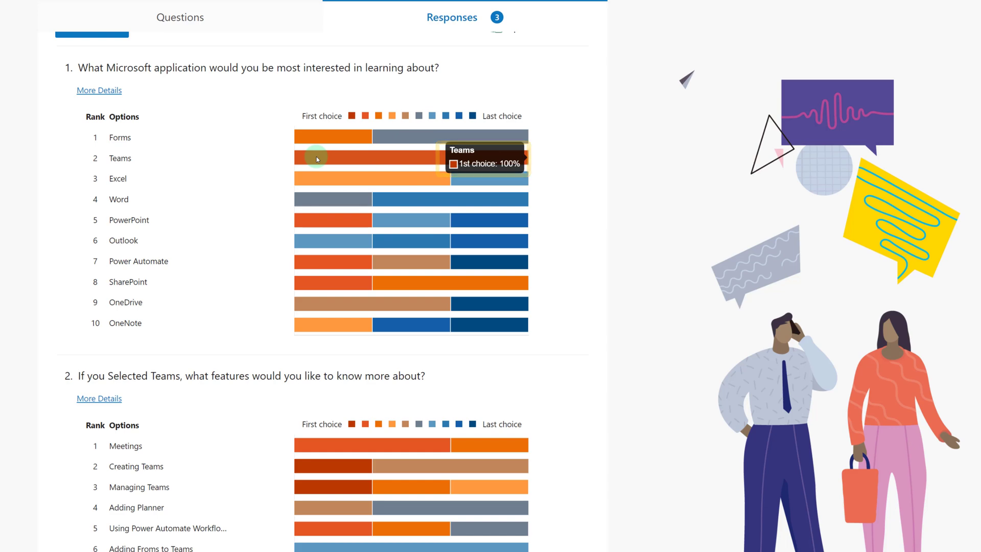
pyautogui.moveTo(322, 202)
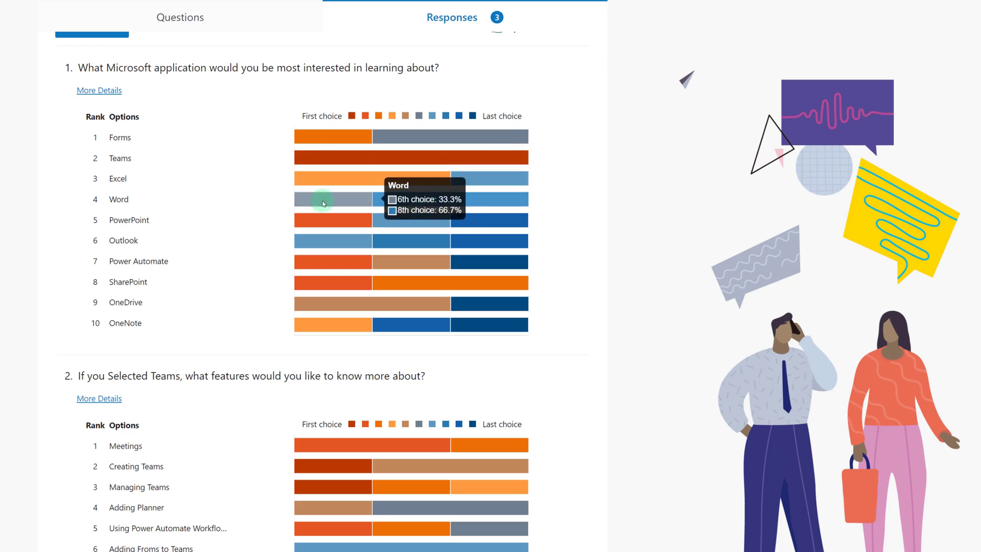
pyautogui.moveTo(255, 405)
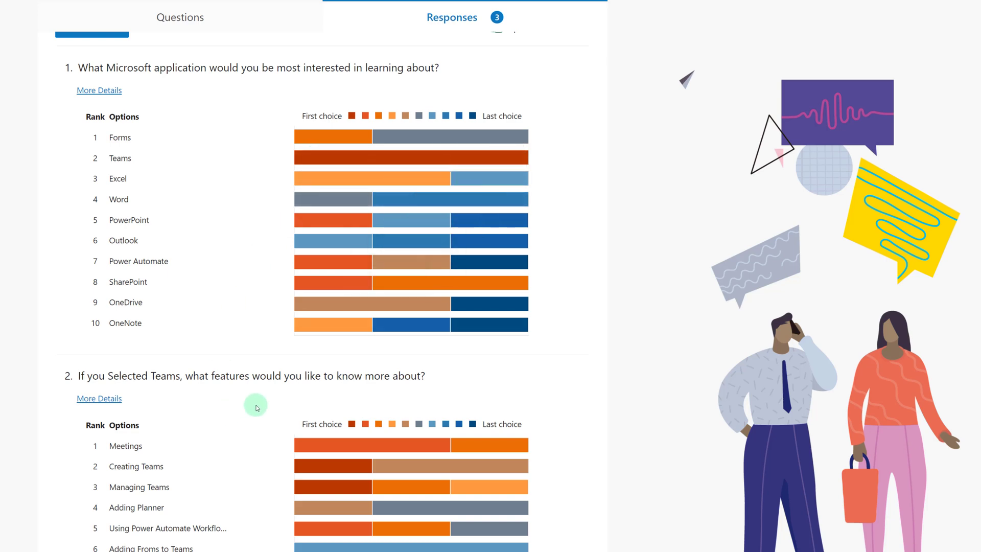
pyautogui.scroll(-3)
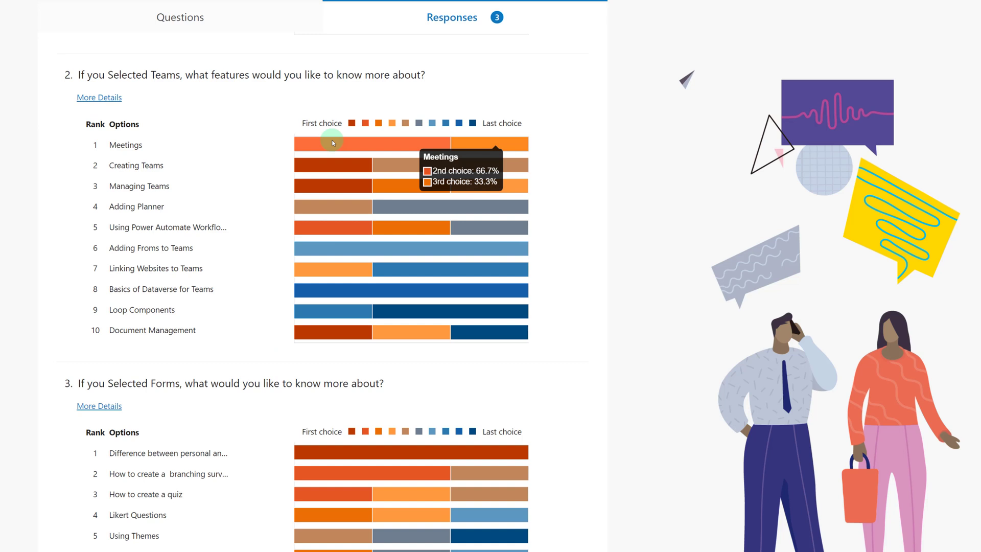
pyautogui.moveTo(332, 165)
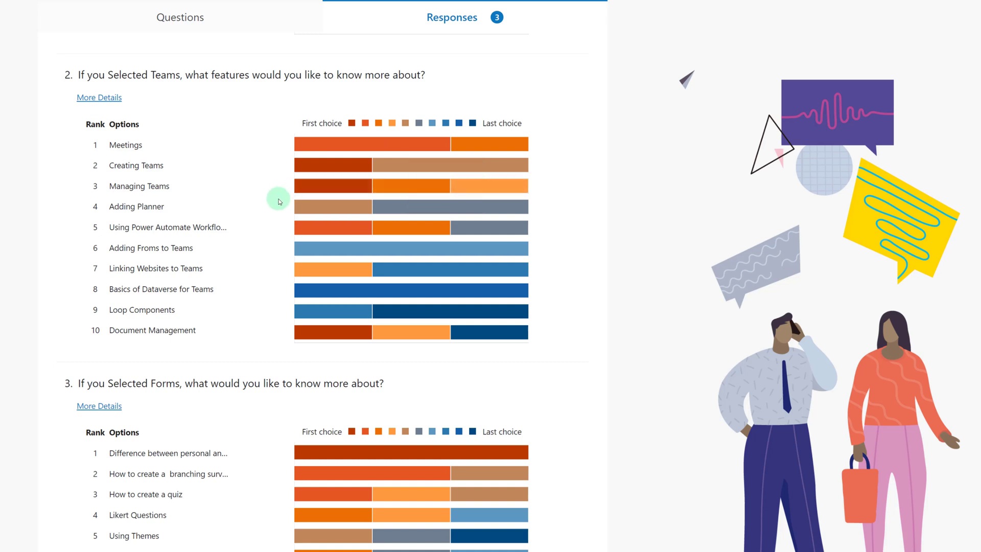
pyautogui.moveTo(275, 273)
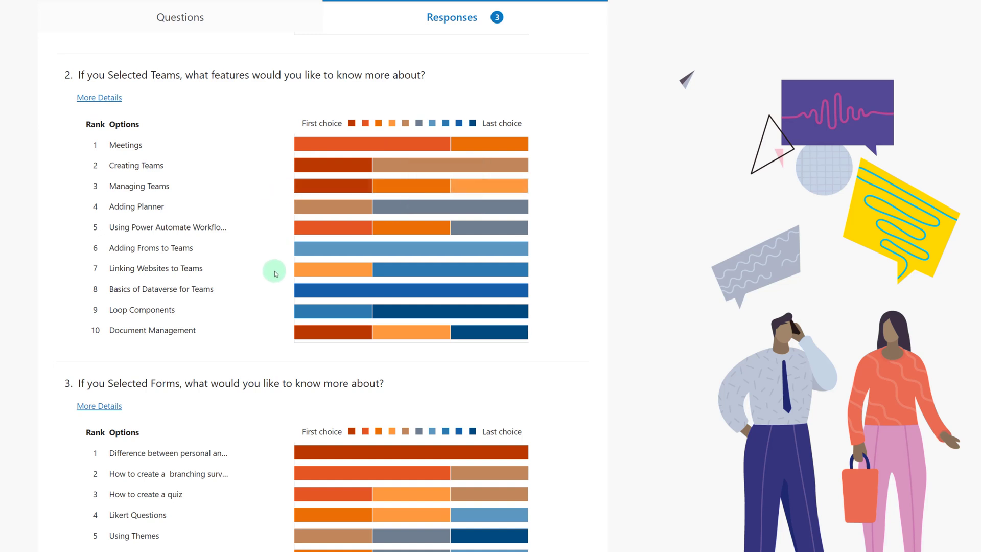